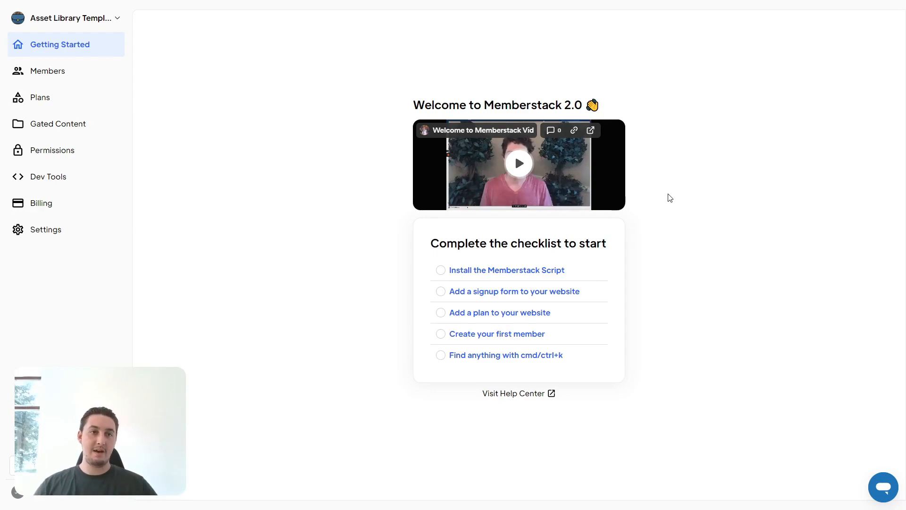
mouse_move(636, 237)
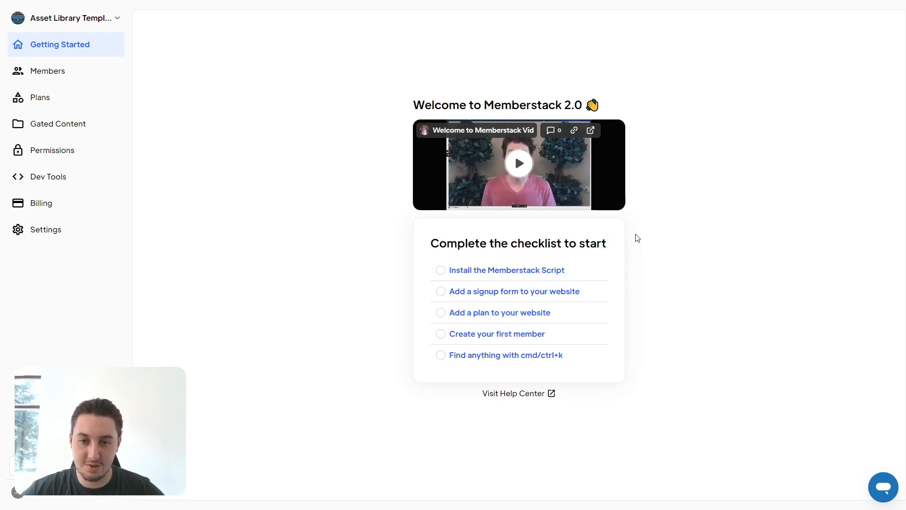
mouse_move(482, 266)
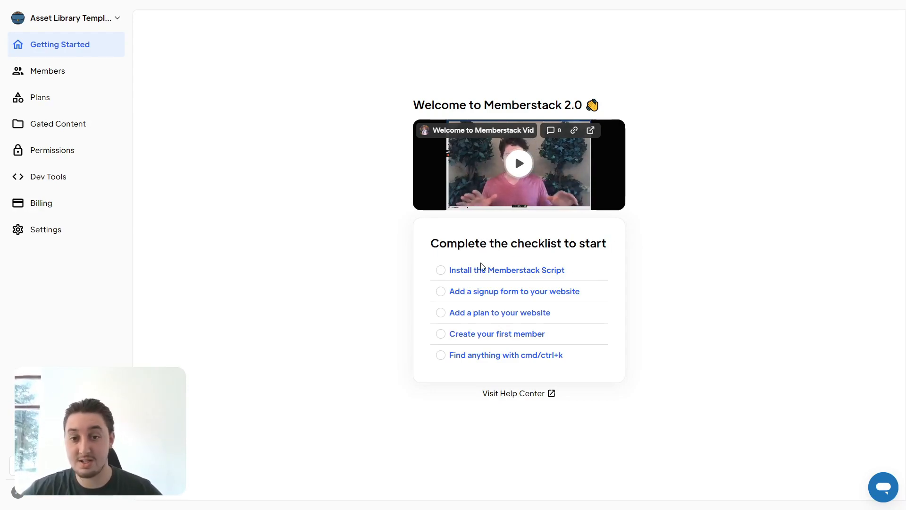
mouse_move(486, 292)
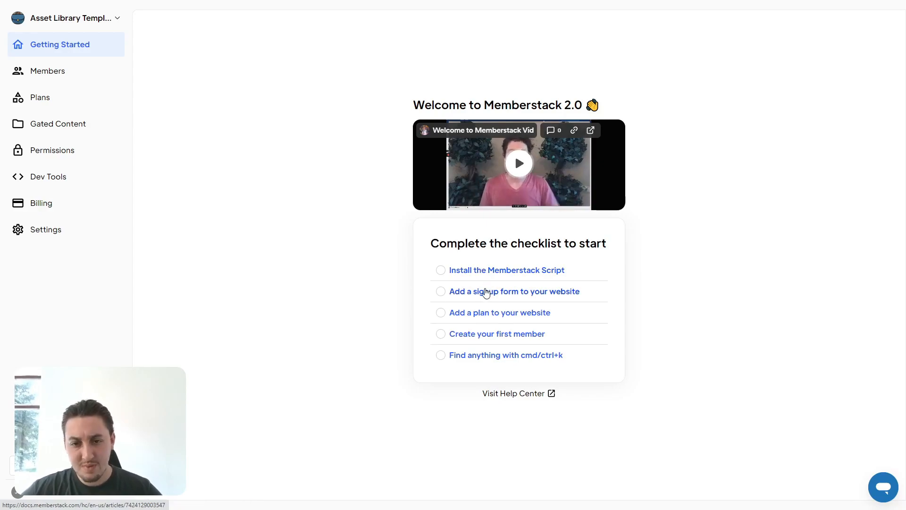
mouse_move(482, 325)
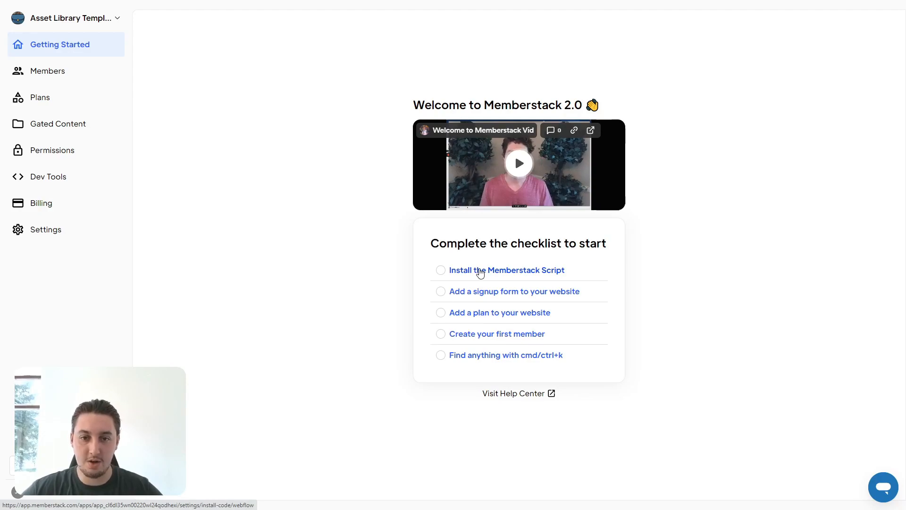
Copy the Memberstack install code snippet from the Install Code settings page
left_click(505, 270)
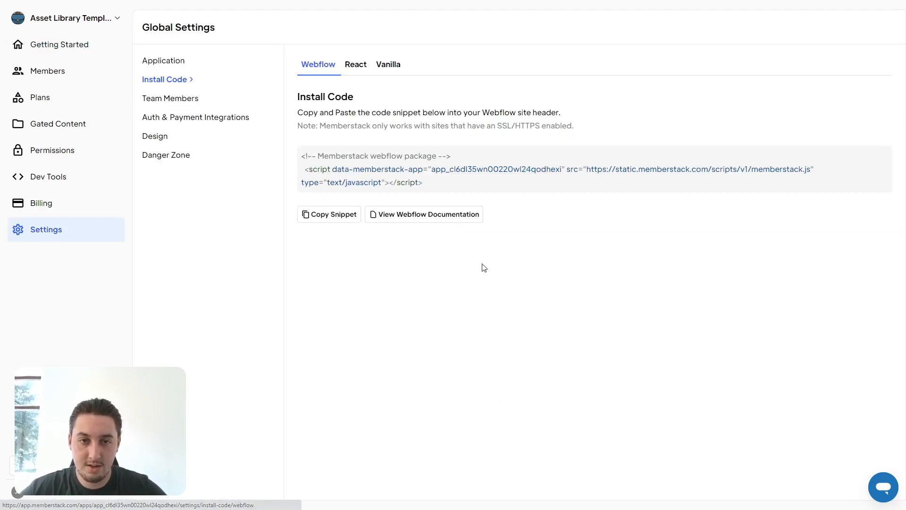
mouse_move(34, 234)
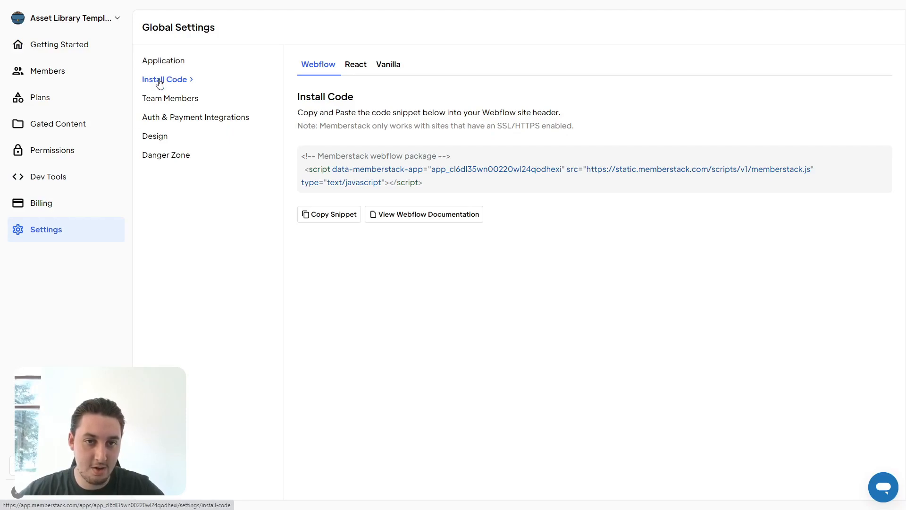
mouse_move(346, 139)
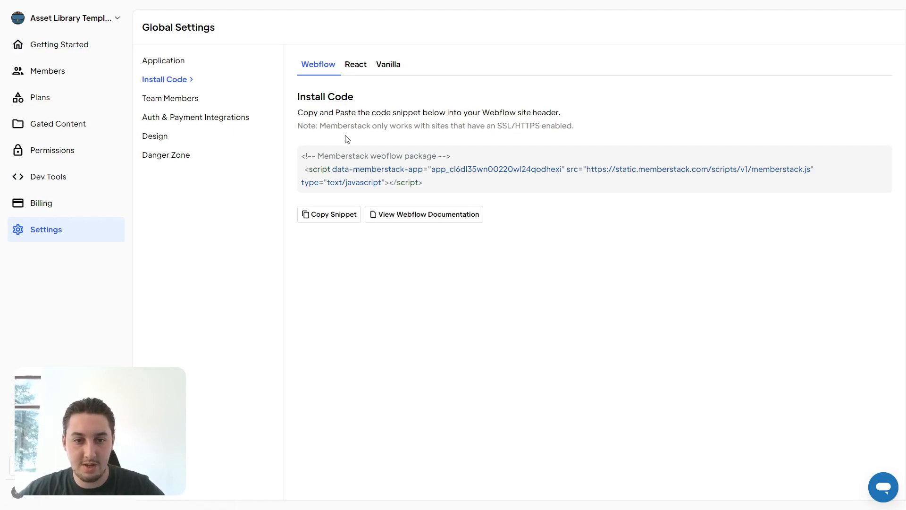
left_click(328, 214)
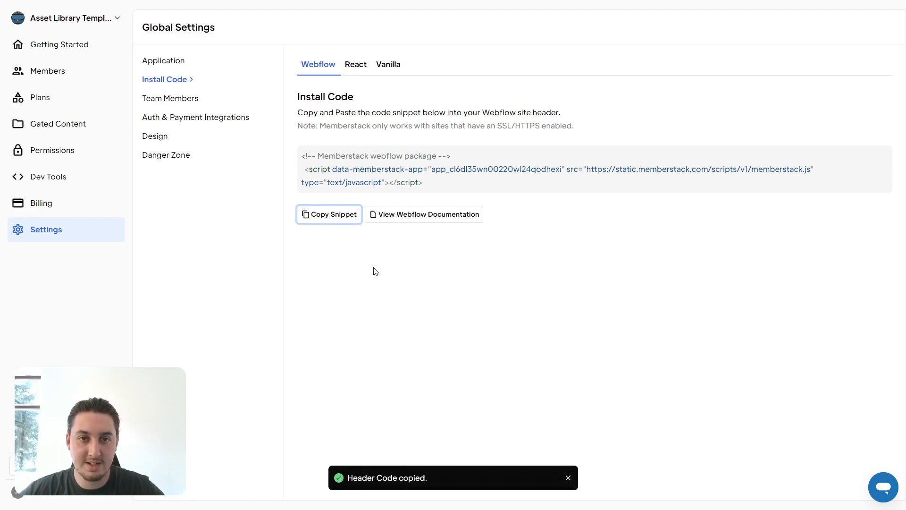
mouse_move(509, 286)
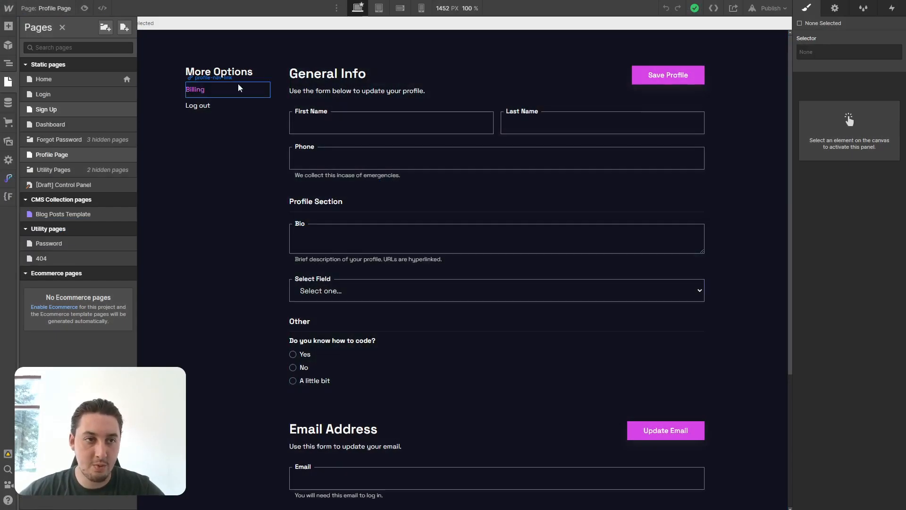
Leave the Designer via the Webflow logo menu into Project Settings, General tab
left_click(10, 11)
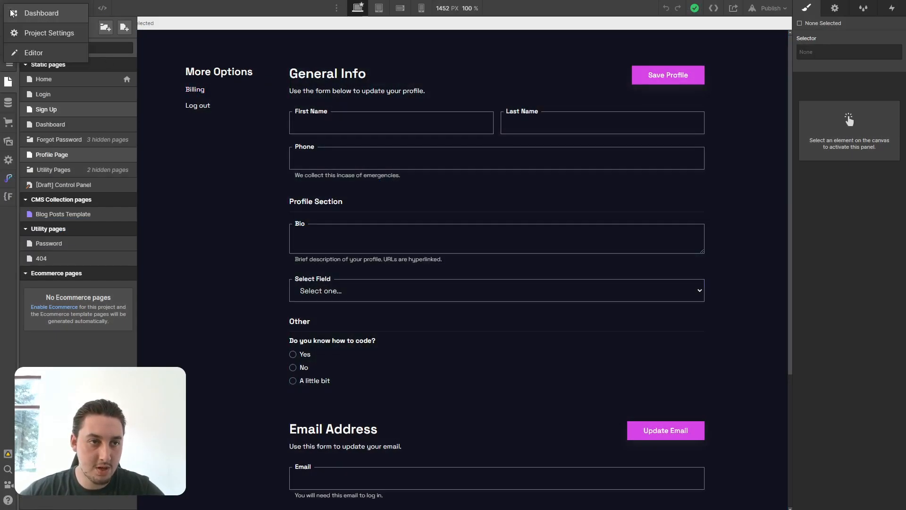
left_click(48, 33)
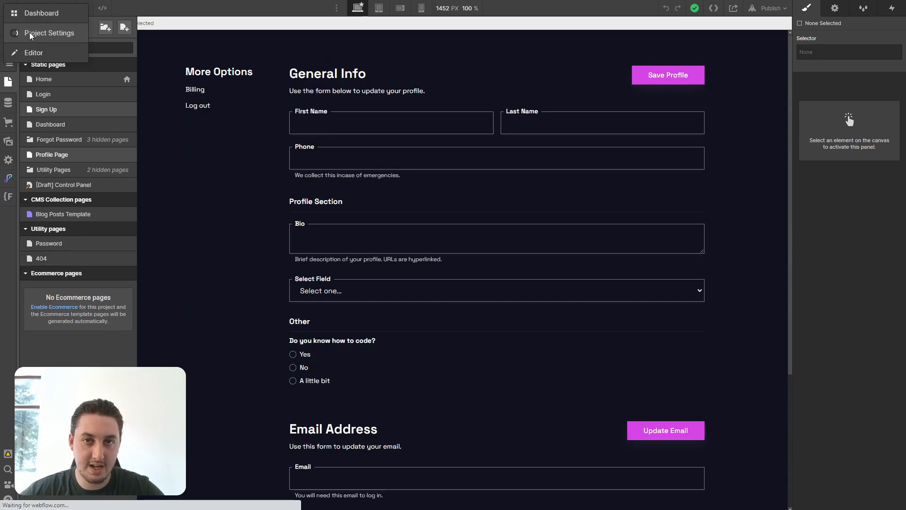
left_click(41, 12)
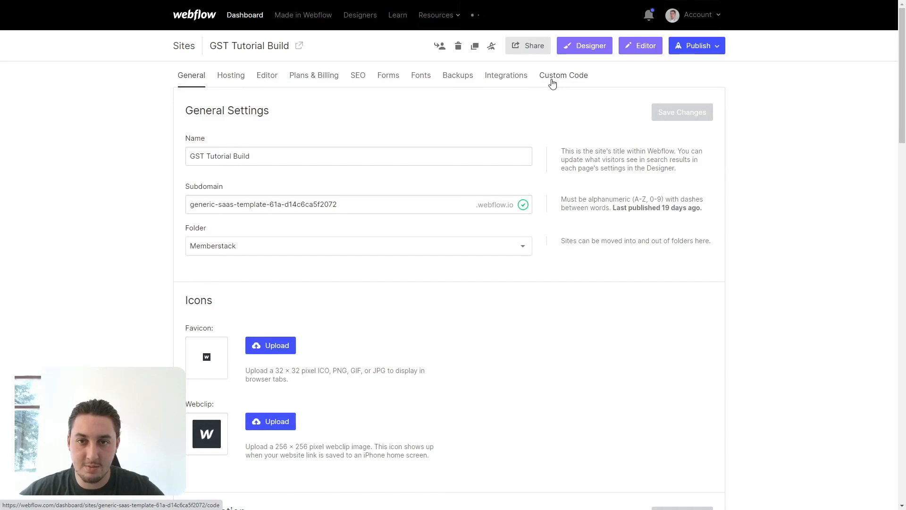
Paste the Memberstack snippet into the site's Head Code under Custom Code and save changes
left_click(563, 75)
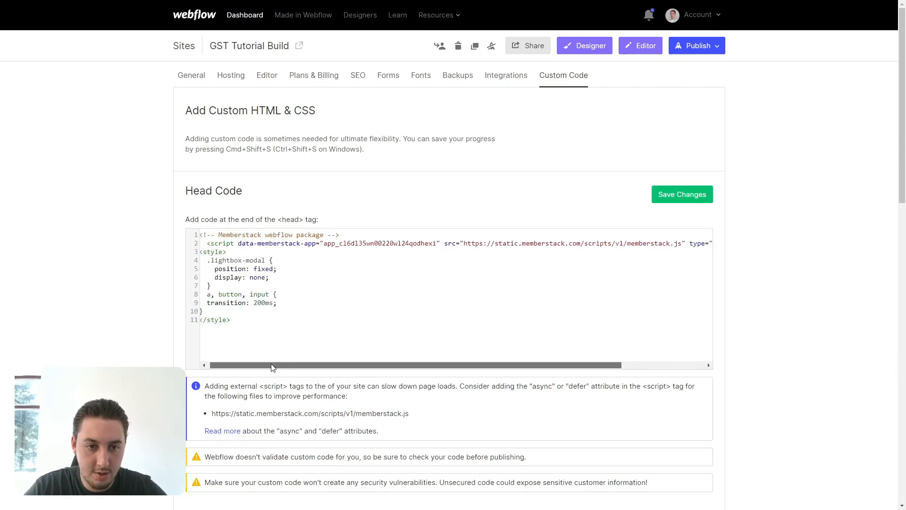
left_click(682, 194)
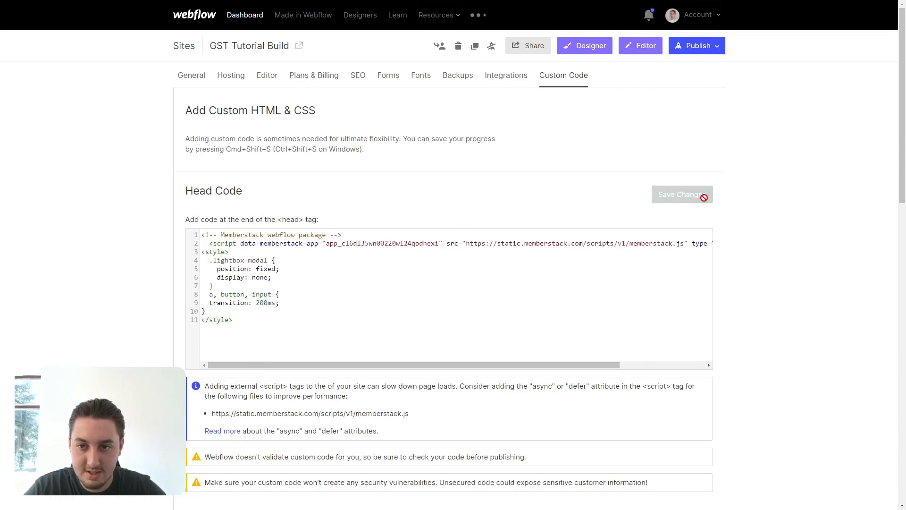
left_click(696, 45)
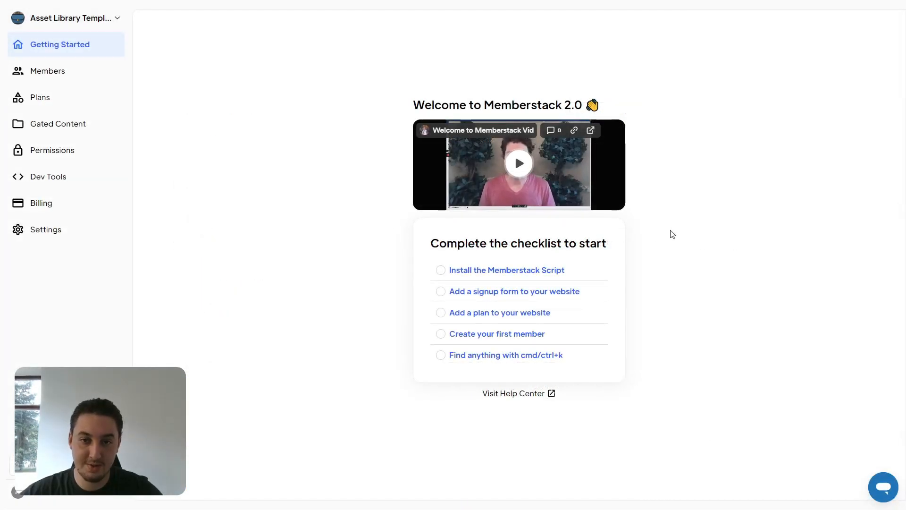
Tick 'Install the Memberstack Script' complete on the Getting Started checklist
left_click(441, 270)
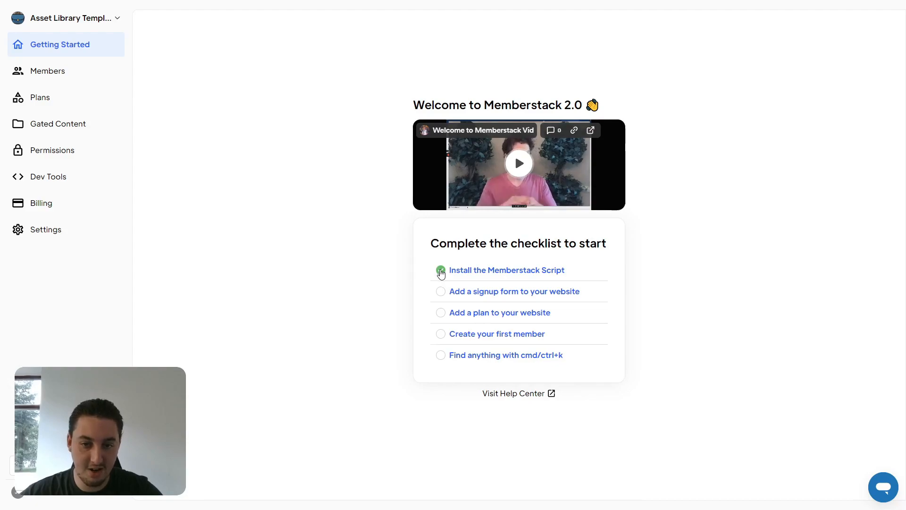
left_click(441, 270)
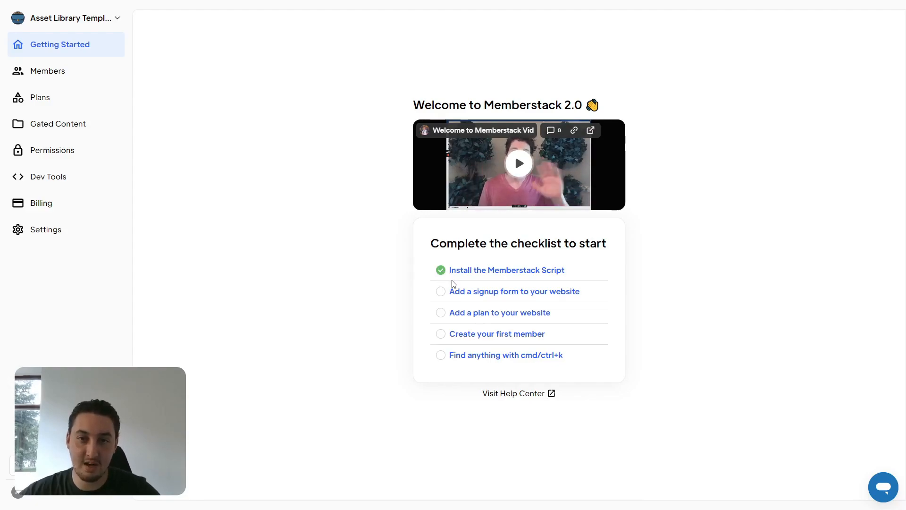
mouse_move(346, 201)
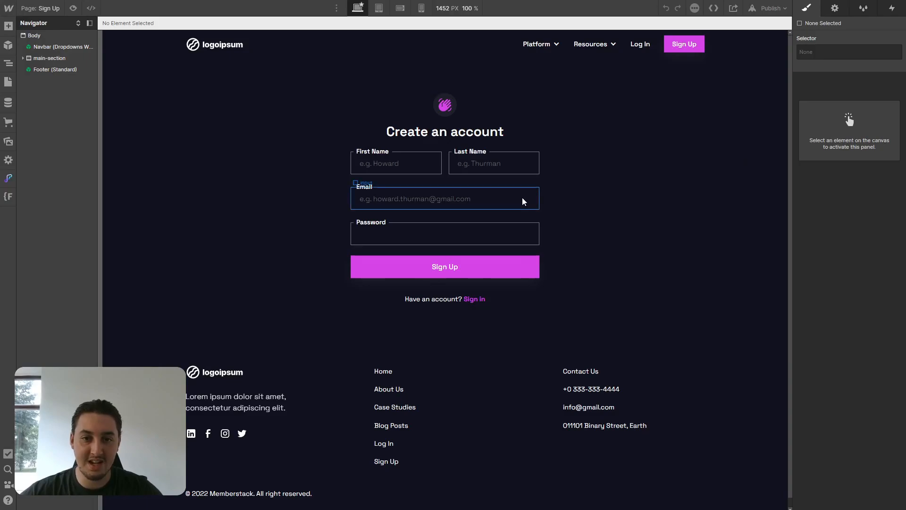
mouse_move(467, 182)
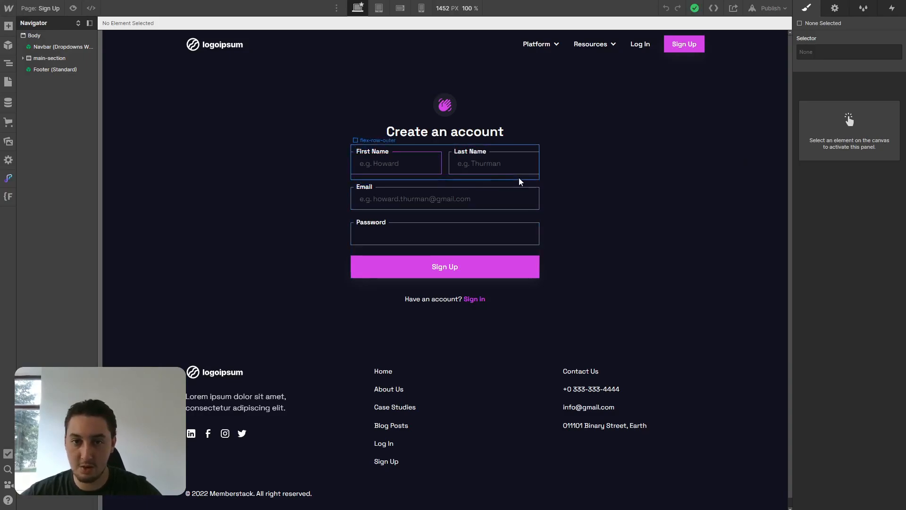
mouse_move(446, 173)
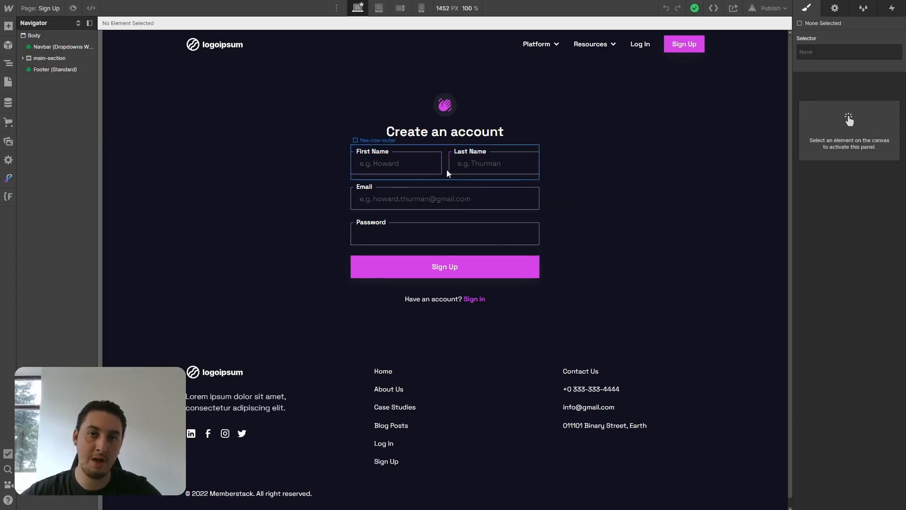
mouse_move(82, 126)
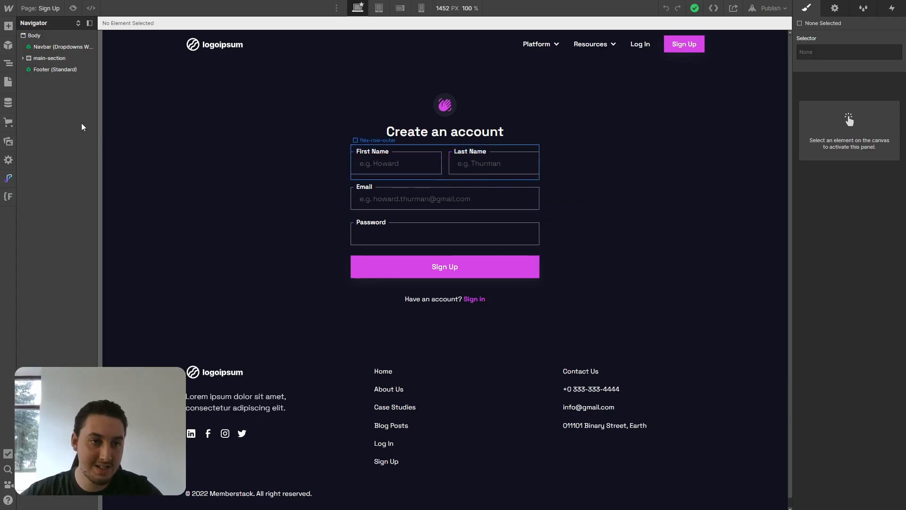
Select the Sign Up page's create-account form-container in the Navigator
left_click(379, 140)
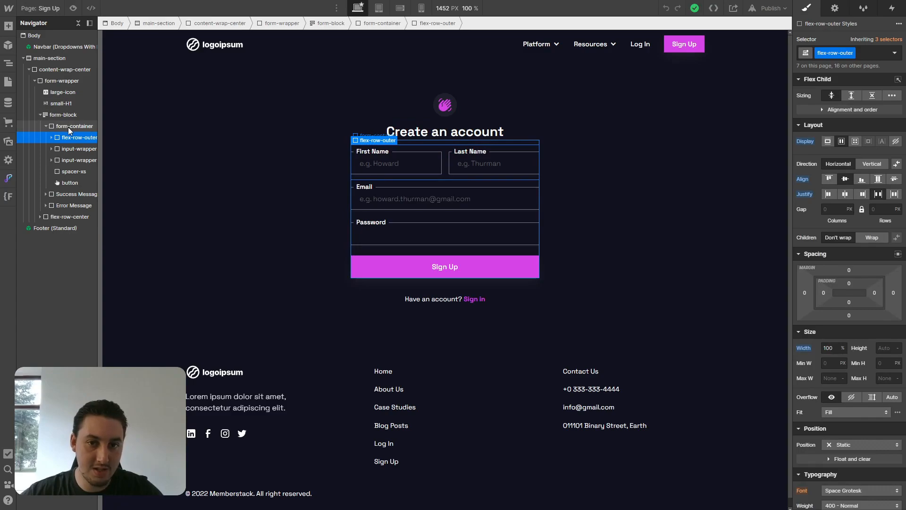
left_click(74, 126)
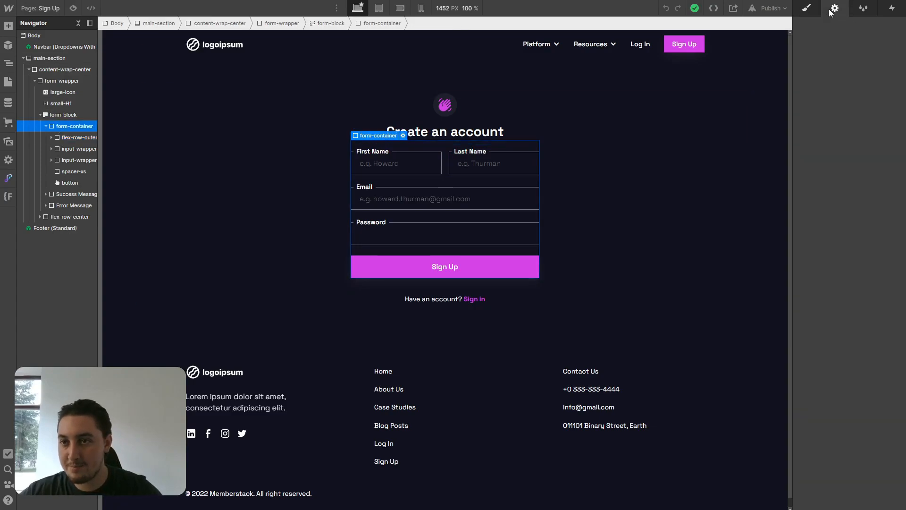
View the form's data-ms-form=signup attribute in Element Settings and cancel without changes
left_click(834, 8)
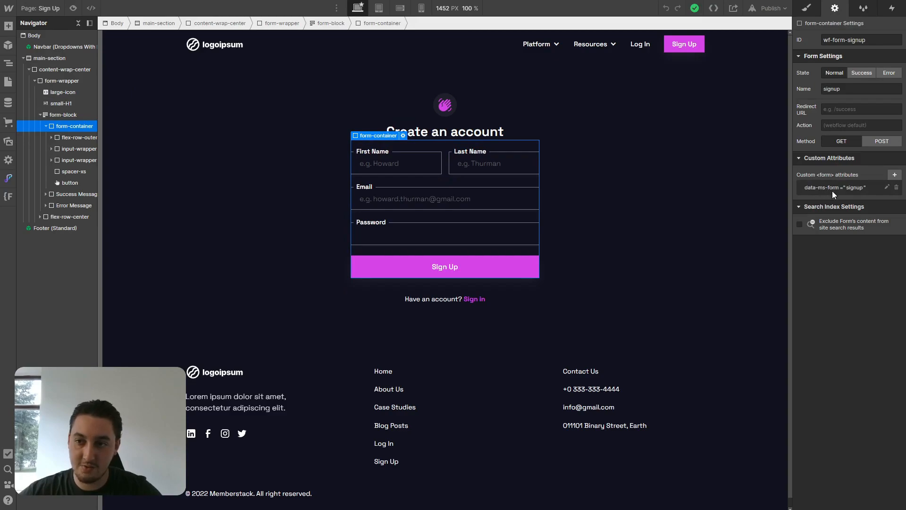
left_click(888, 187)
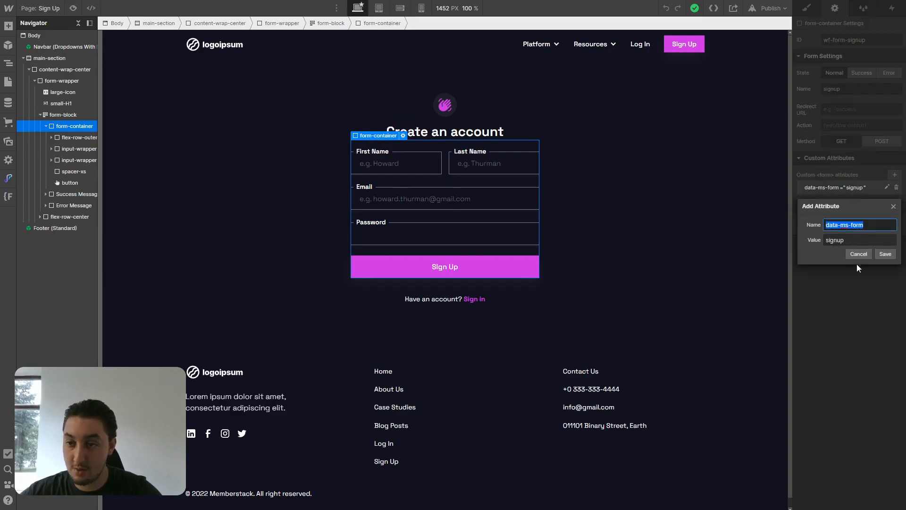
left_click(885, 254)
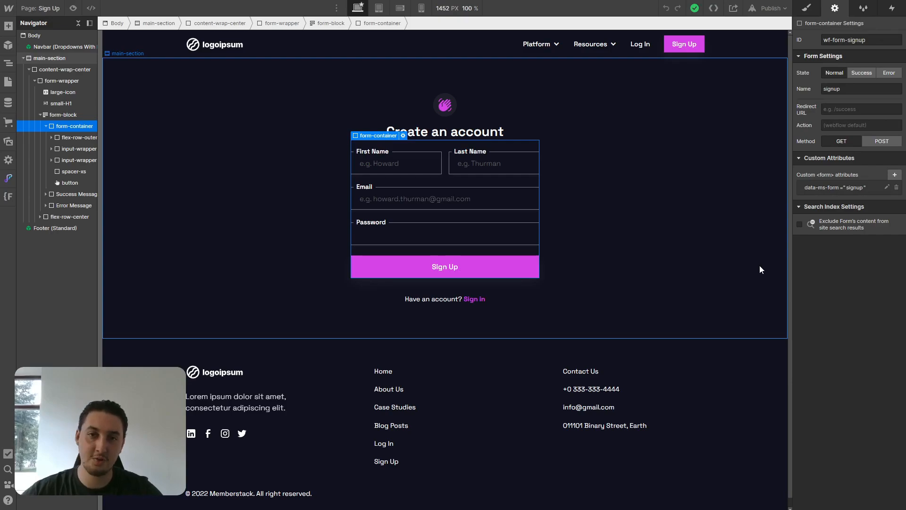
mouse_move(404, 181)
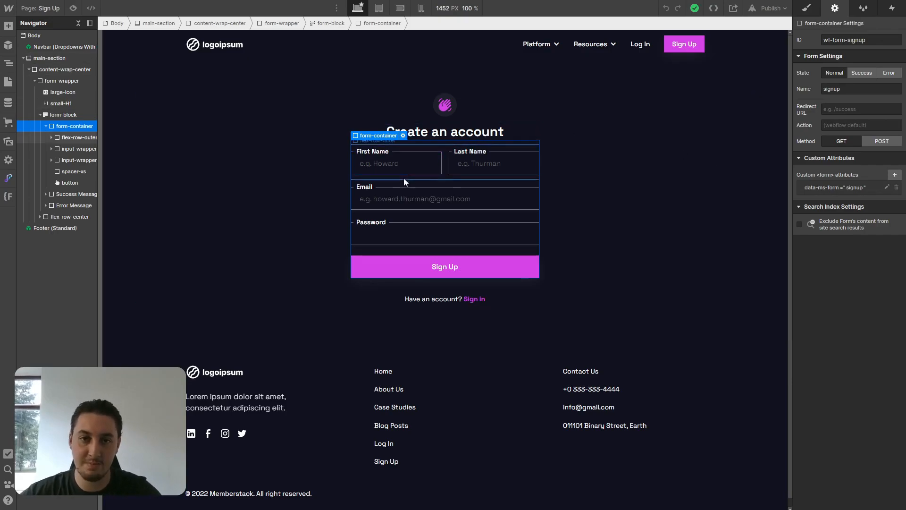
Select the First Name input to show its data-ms-member=first-name attribute
left_click(396, 163)
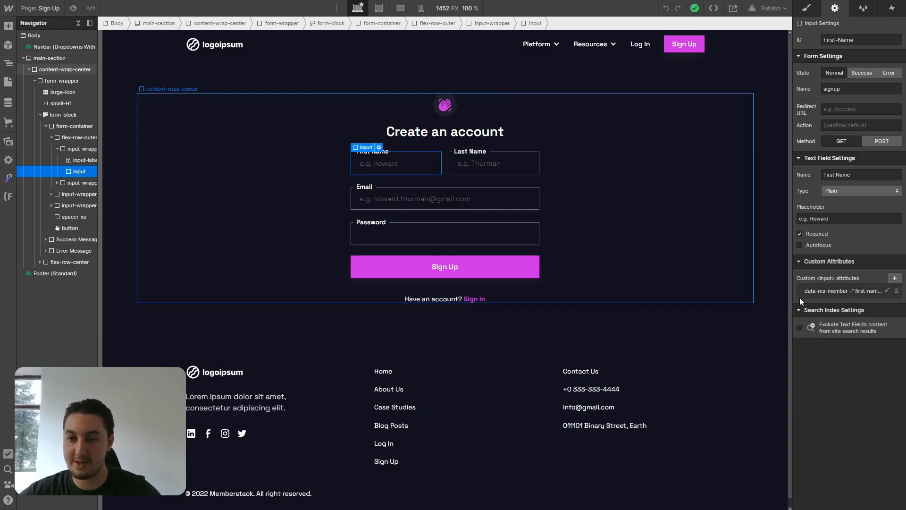
mouse_move(445, 199)
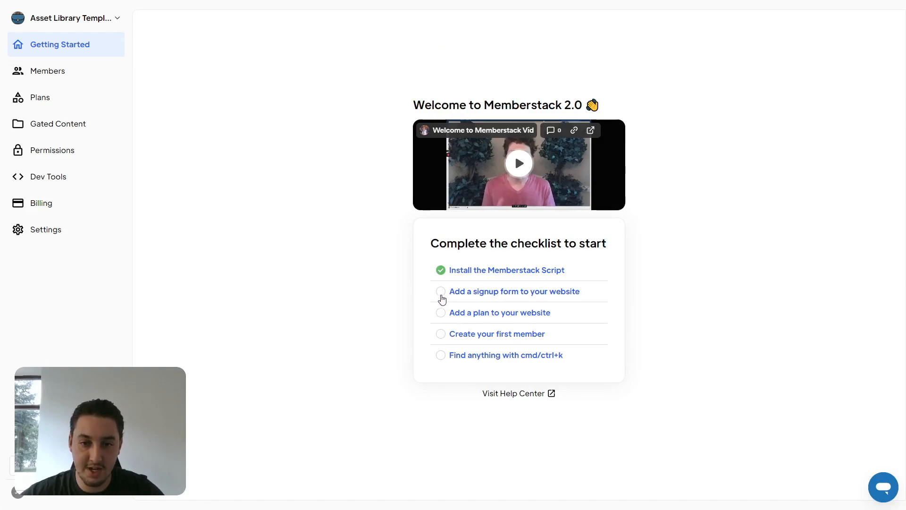
Tick 'Add a signup form to your website' complete and go to the Plans page
left_click(441, 290)
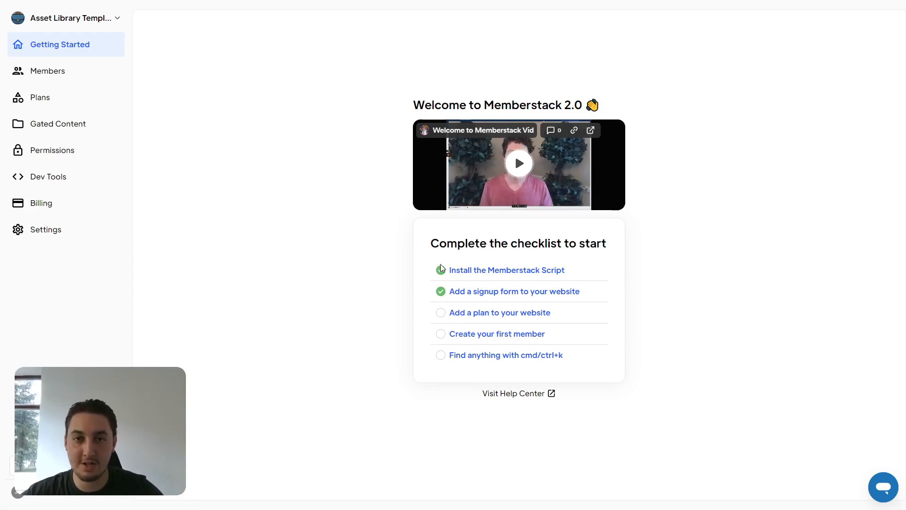
left_click(39, 96)
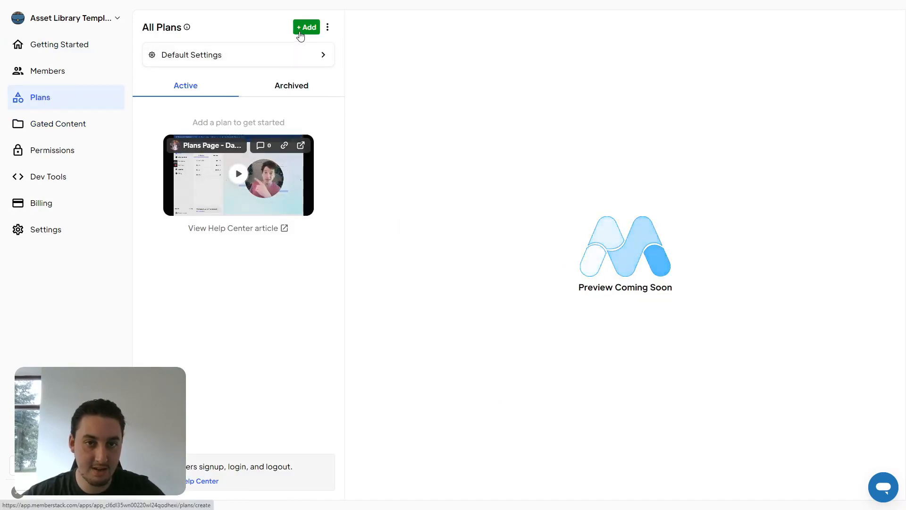
Create a new free plan (no payments) named 'Basic Plan'
left_click(306, 27)
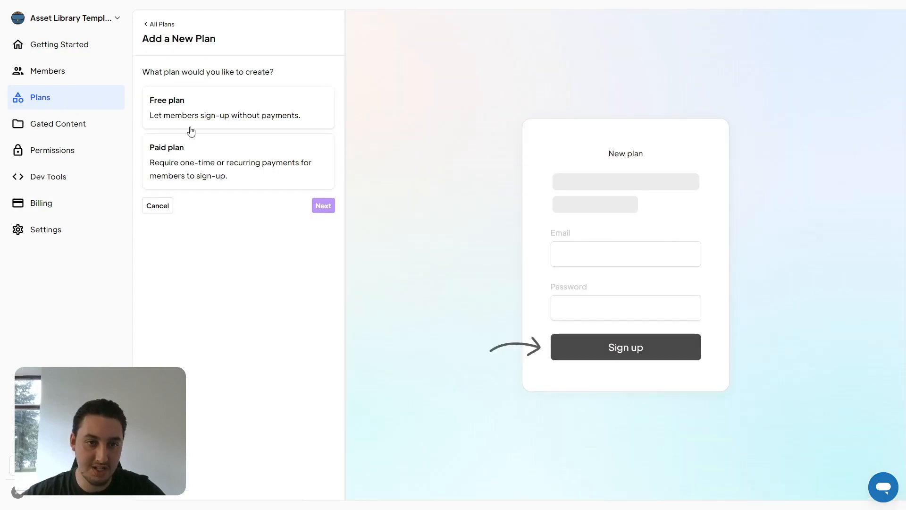
mouse_move(199, 120)
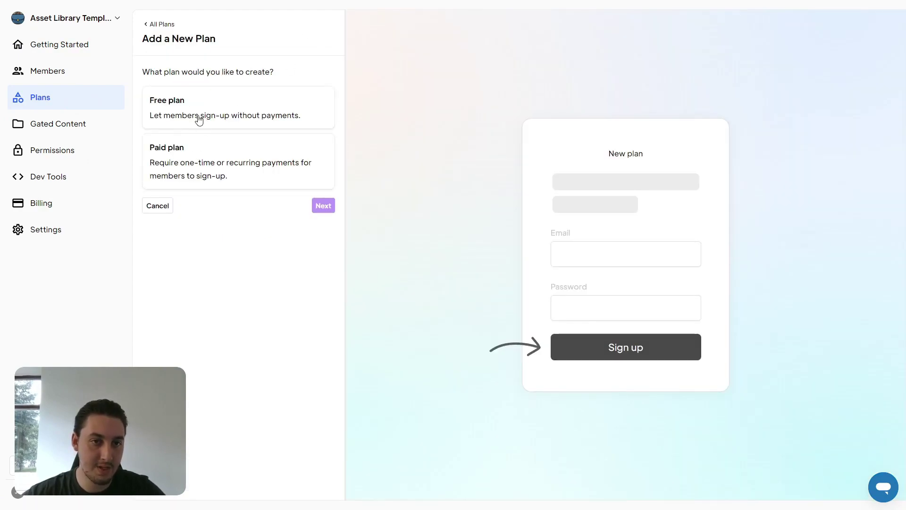
left_click(237, 106)
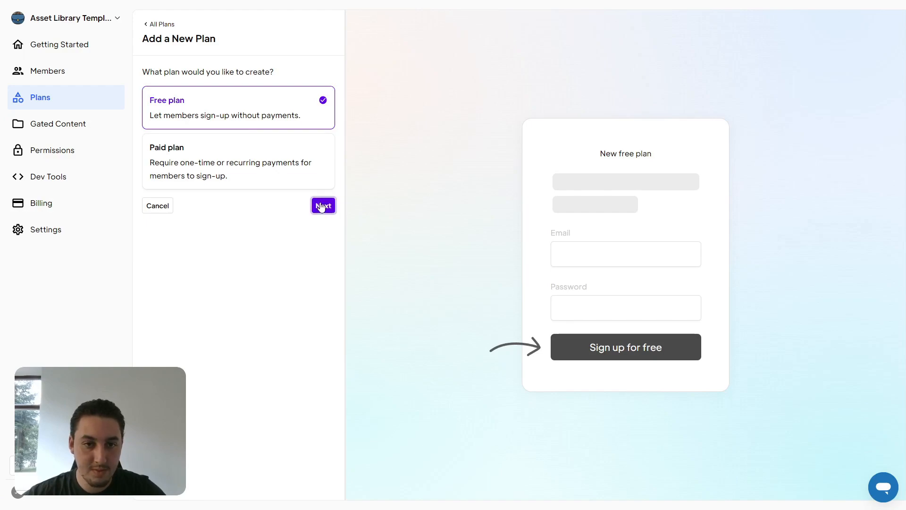
left_click(322, 205)
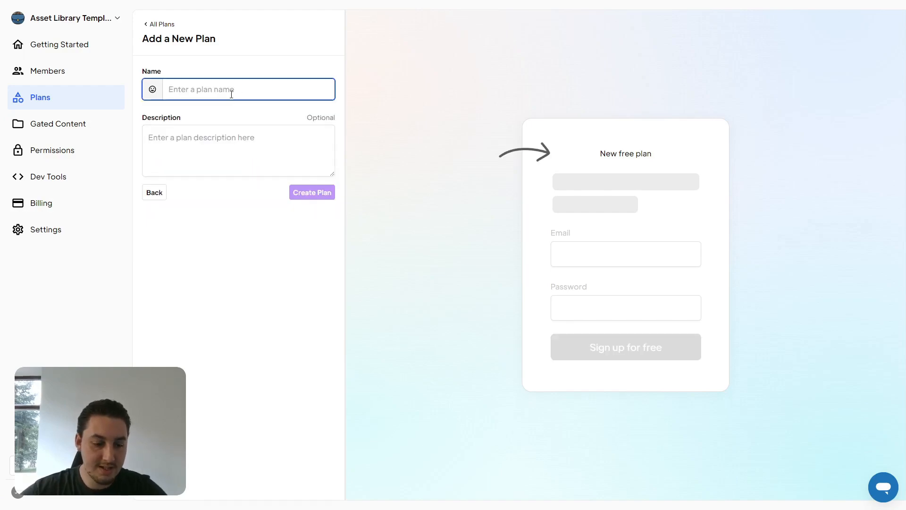
type("Basic")
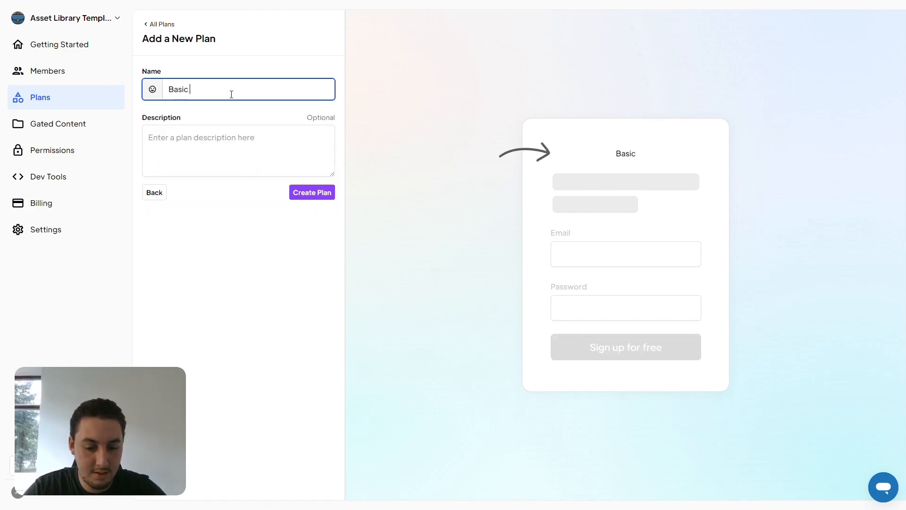
type("Plan")
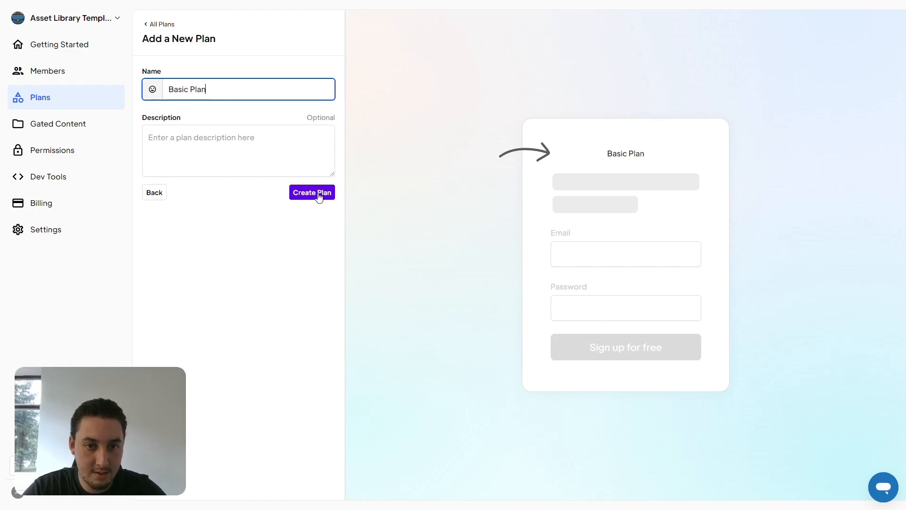
left_click(311, 193)
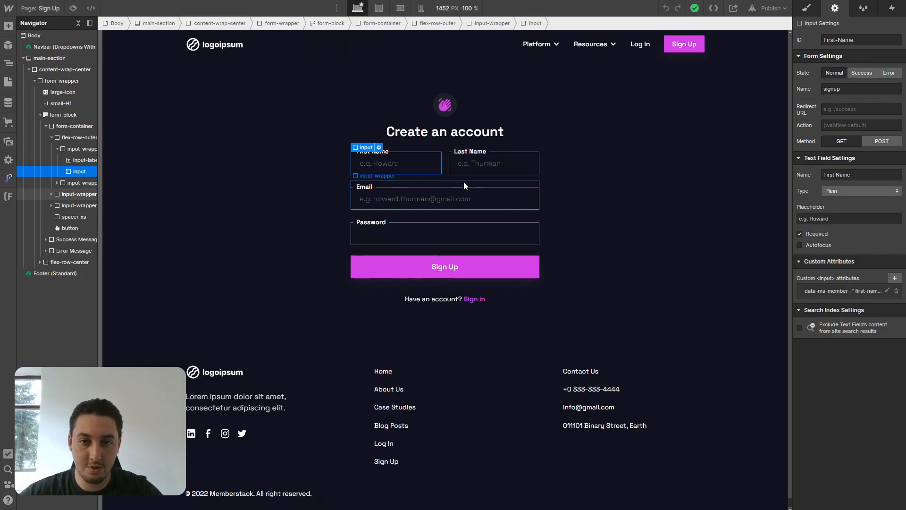
Add a data-ms-plan:add attribute with the Basic Plan's ID to the signup form-container and save
left_click(78, 194)
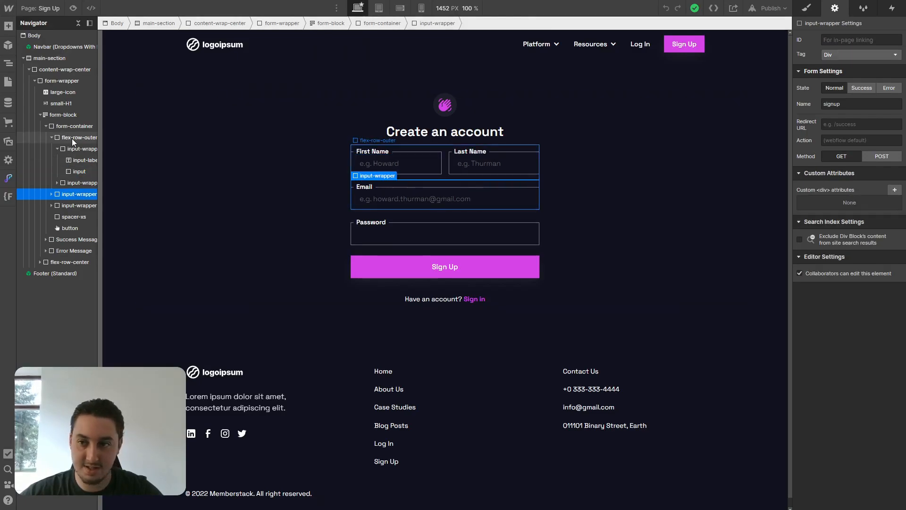
left_click(76, 126)
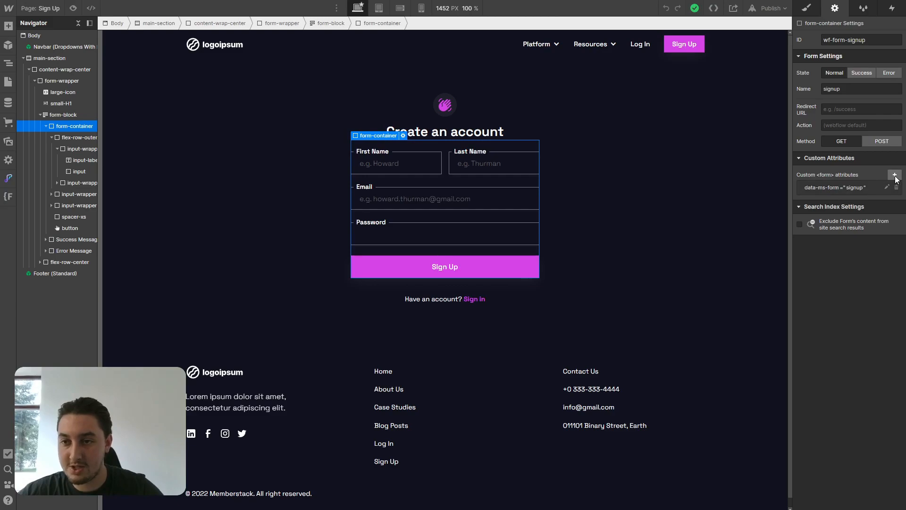
left_click(895, 176)
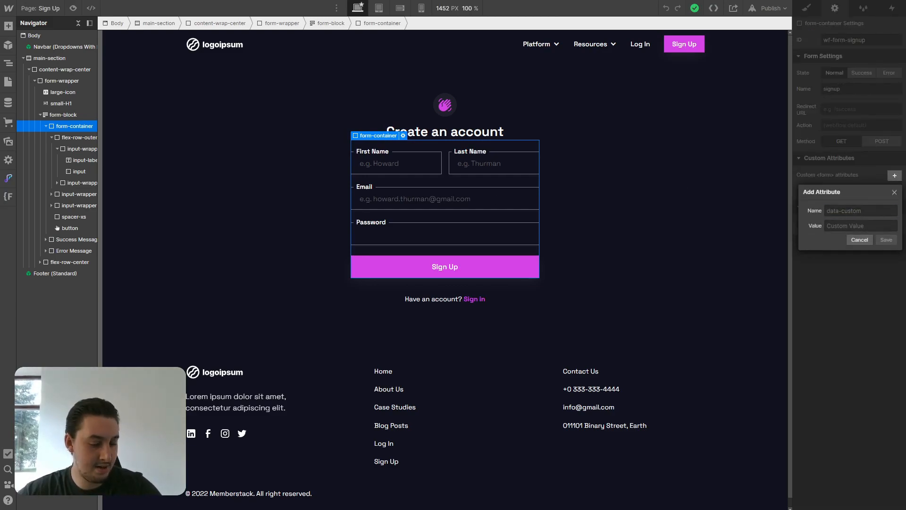
type("data-ms-plan:add")
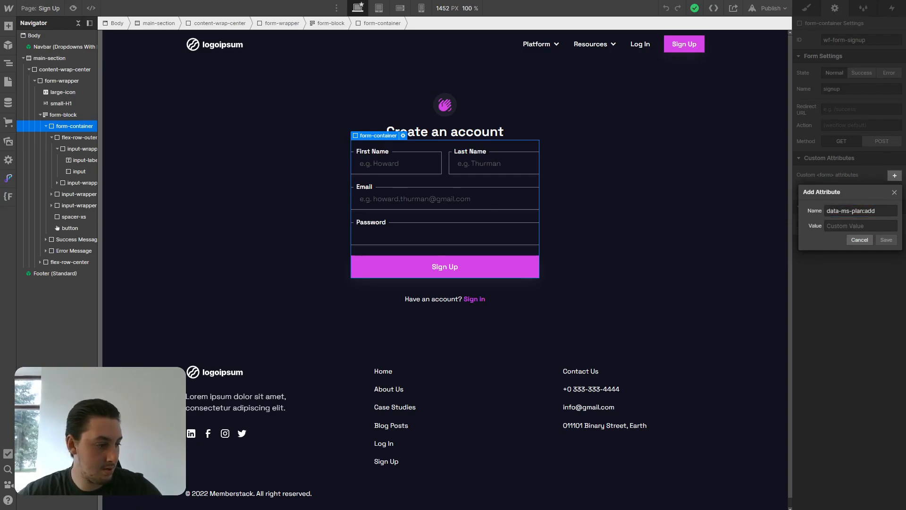
left_click(861, 225)
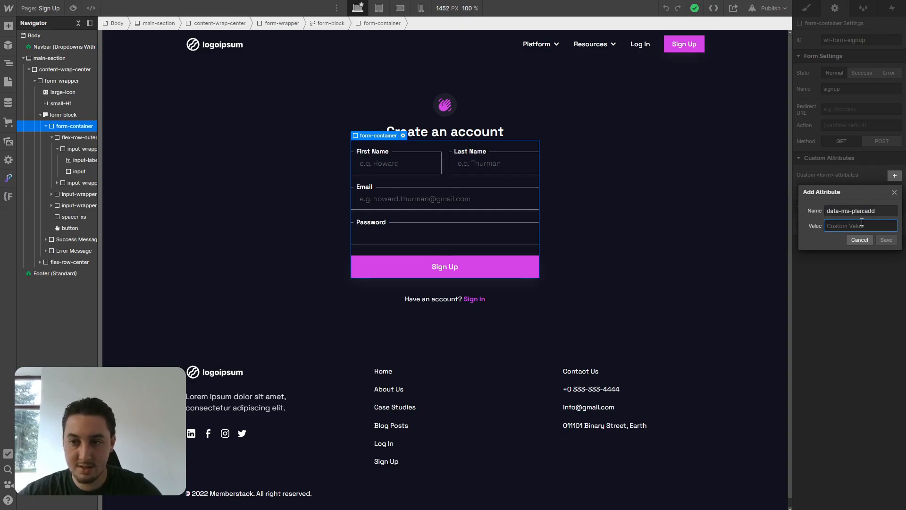
left_click(886, 238)
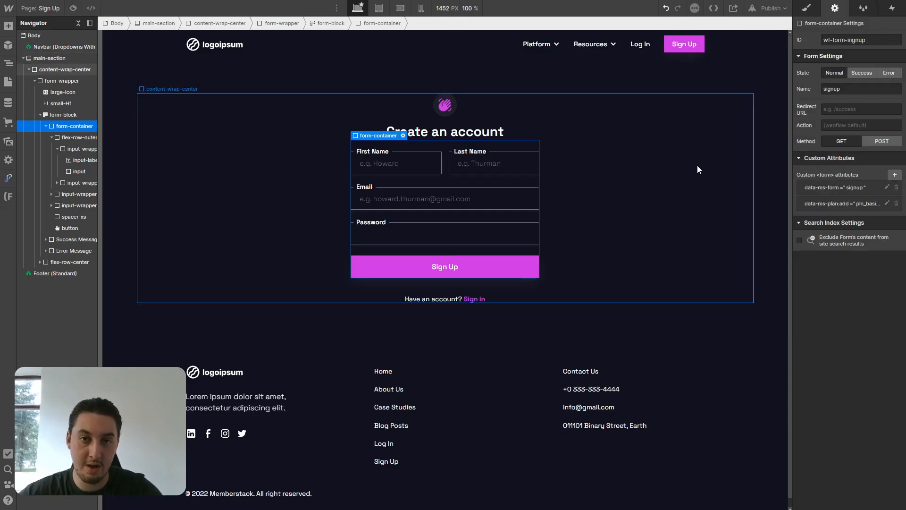
mouse_move(664, 159)
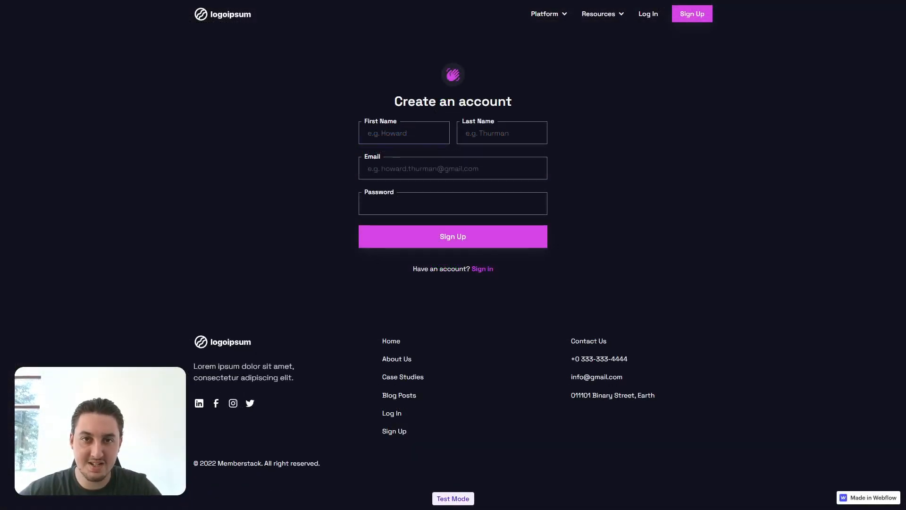
left_click(403, 132)
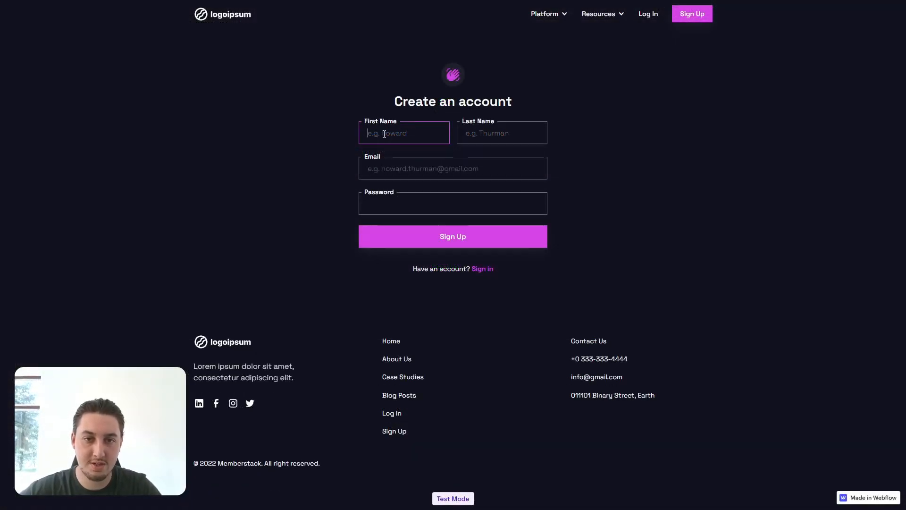
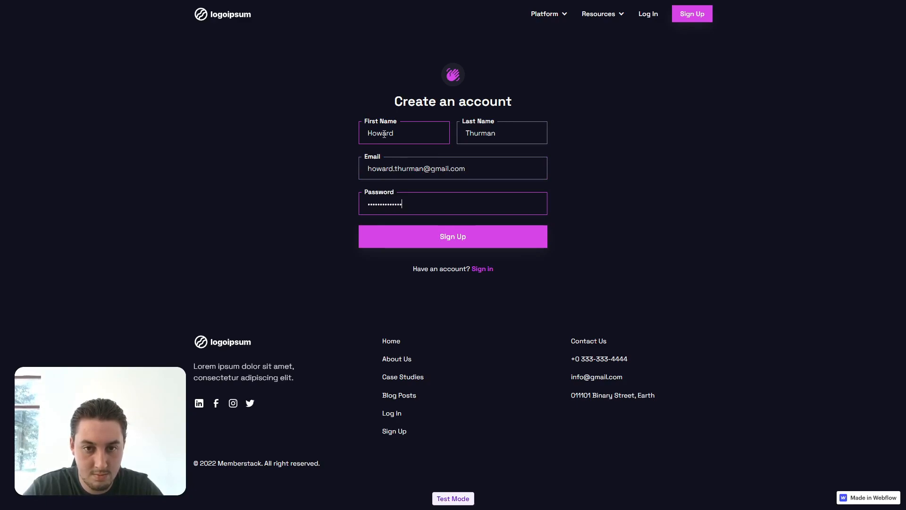
left_click(452, 236)
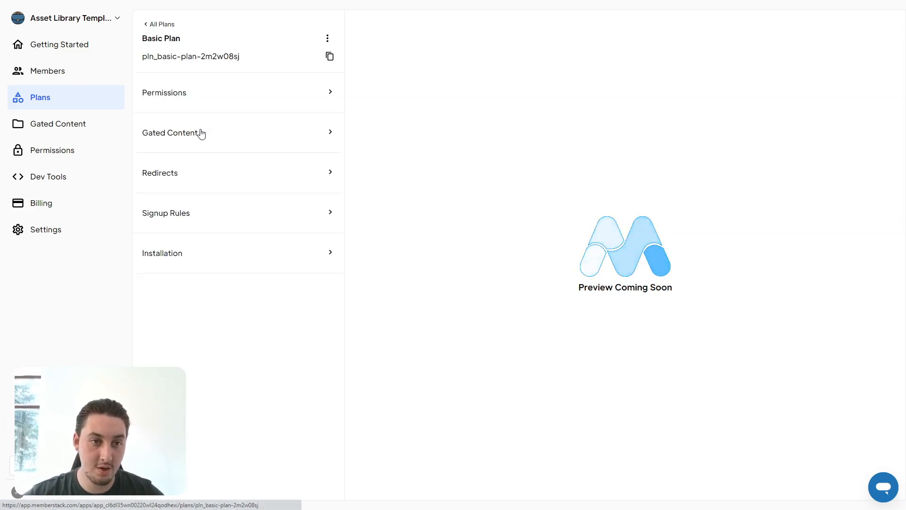
mouse_move(199, 145)
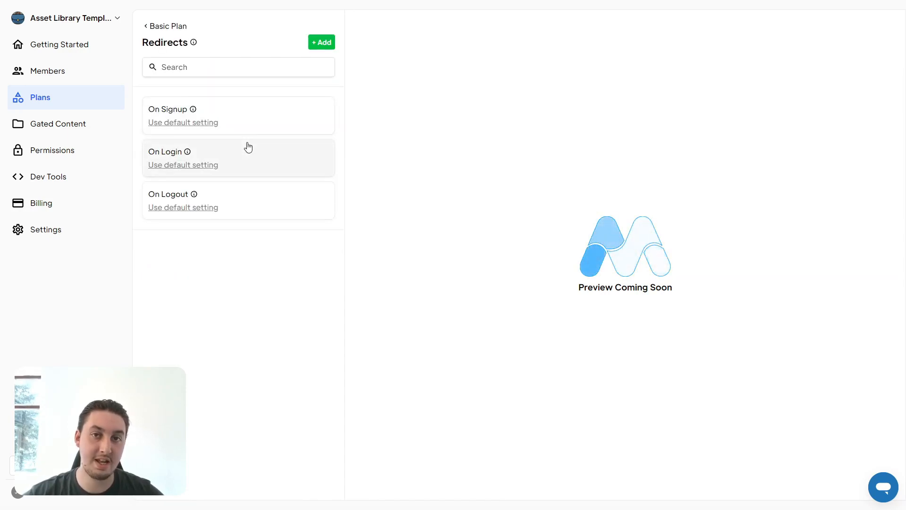
mouse_move(246, 123)
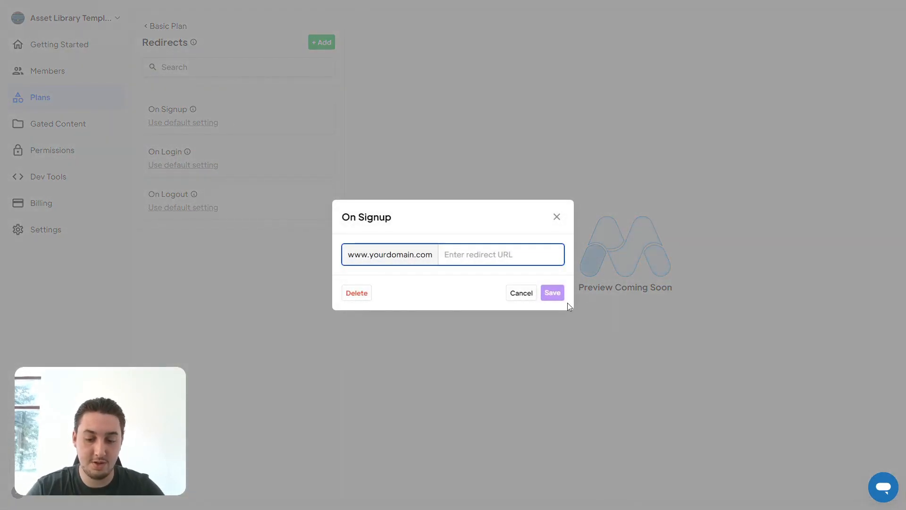
Set the Basic Plan's signup redirect to /dashboard and save it
type("/das")
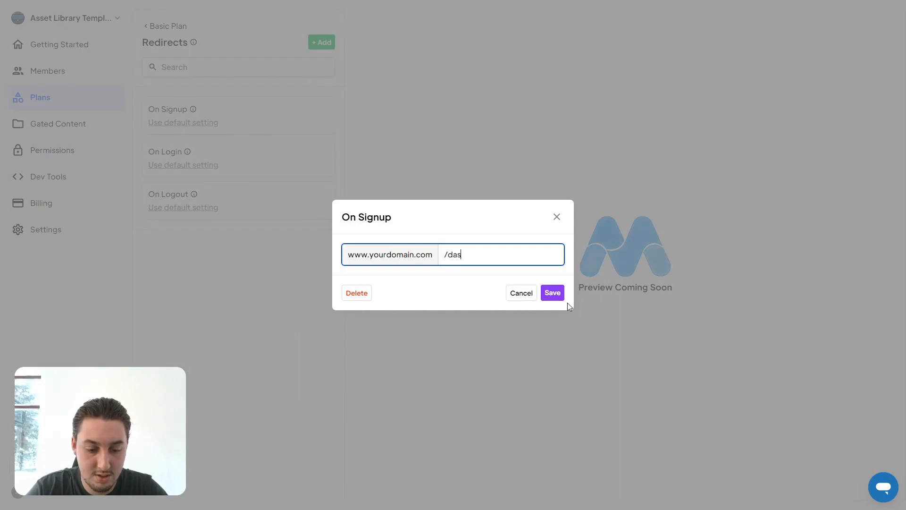
type("hboard")
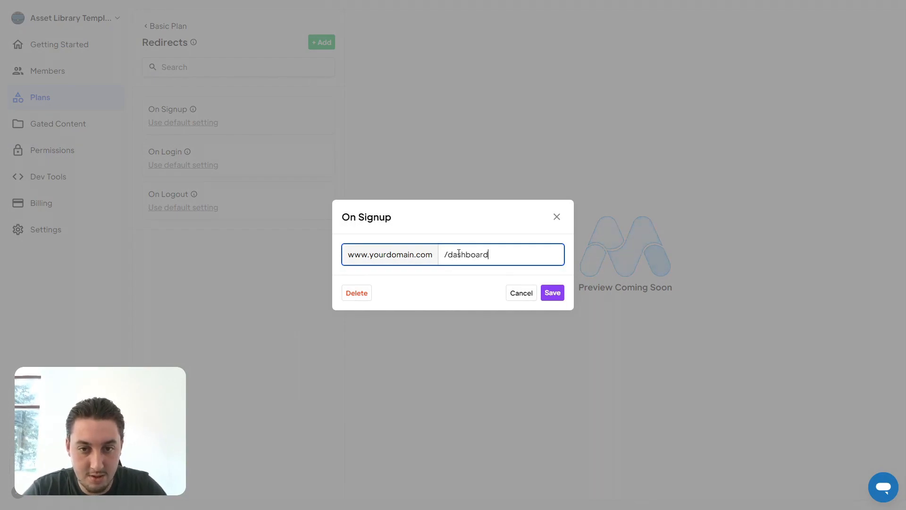
left_click(551, 293)
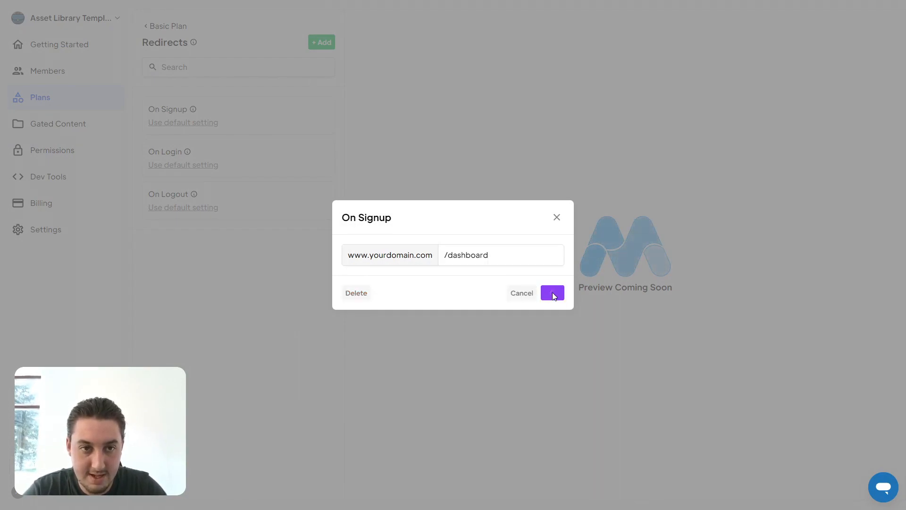
Set the Basic Plan's login redirect to /dashboard and save it
left_click(552, 293)
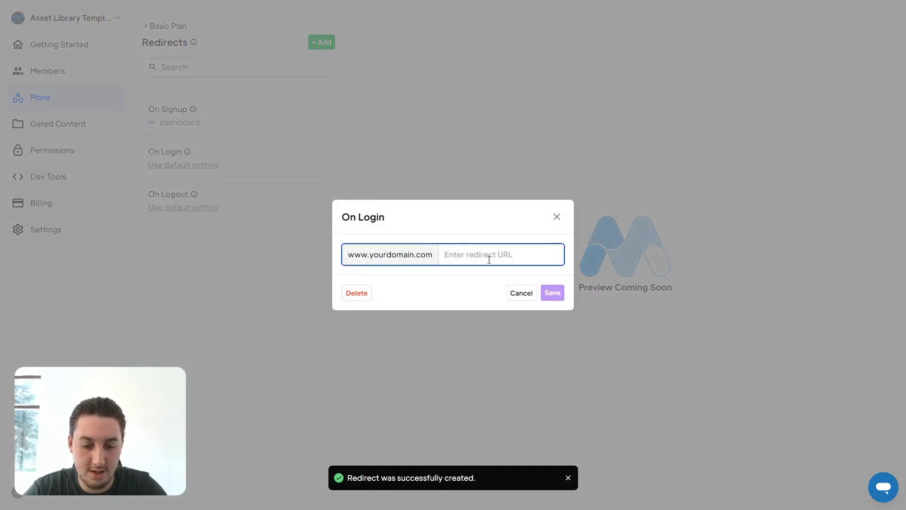
left_click(550, 293)
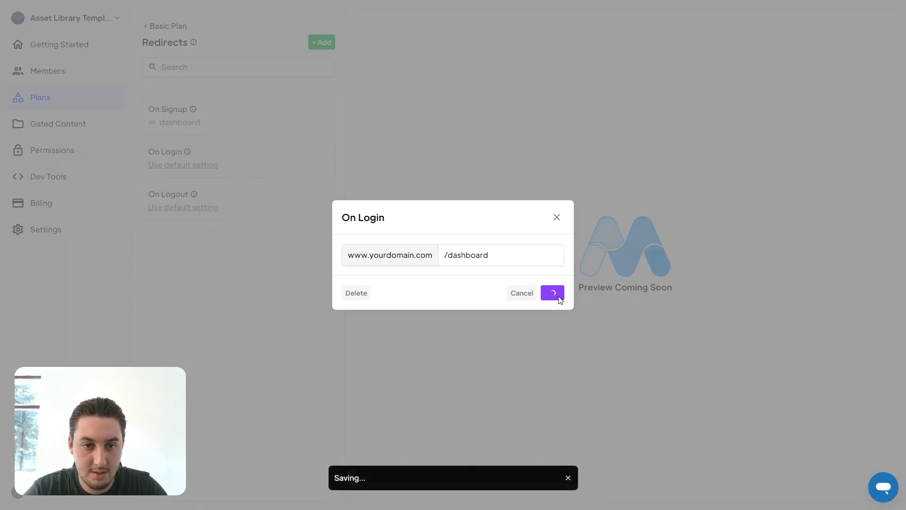
left_click(552, 293)
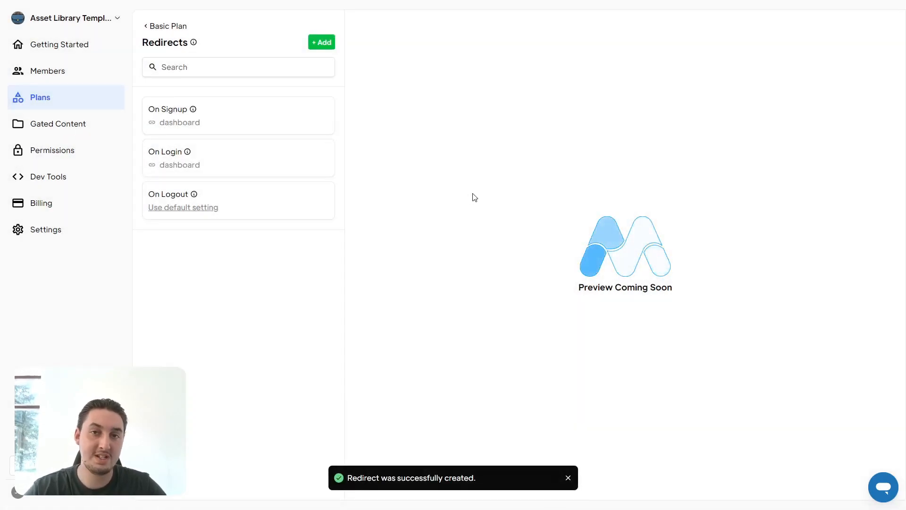